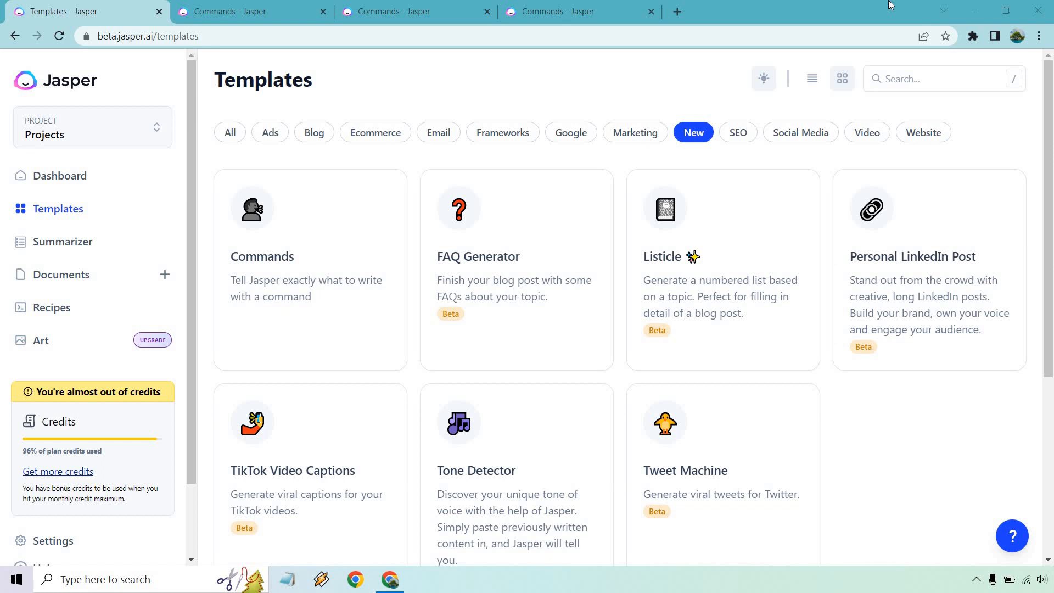
mouse_move(396, 208)
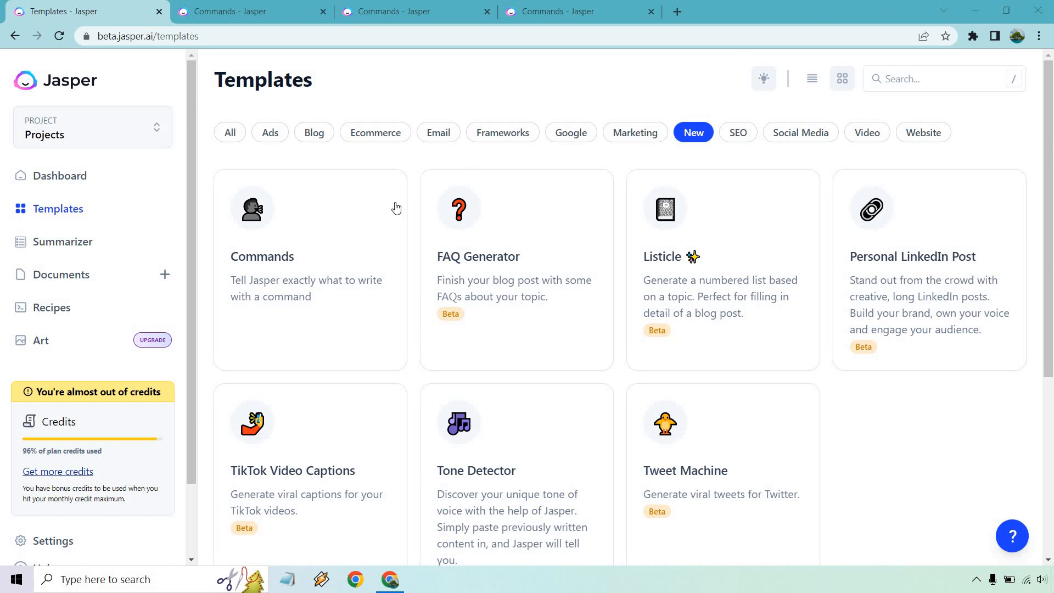
mouse_move(346, 239)
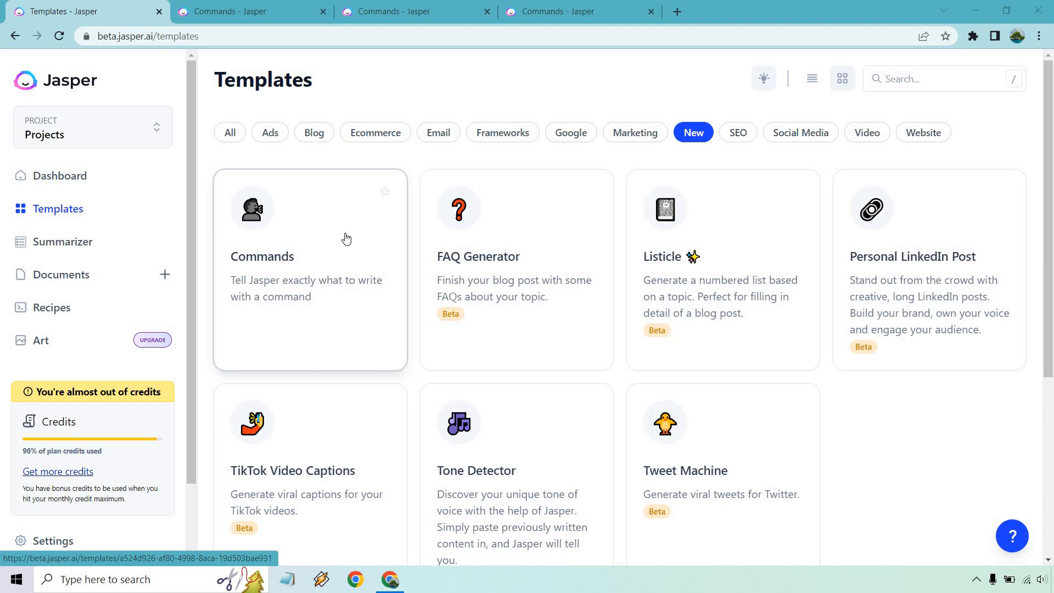
mouse_move(236, 3)
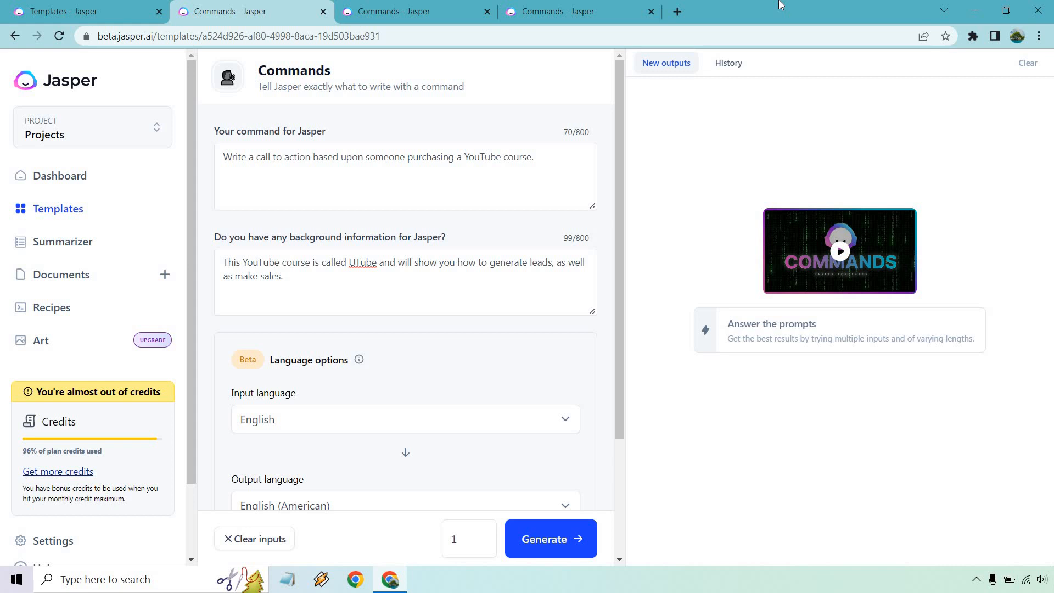
mouse_move(555, 61)
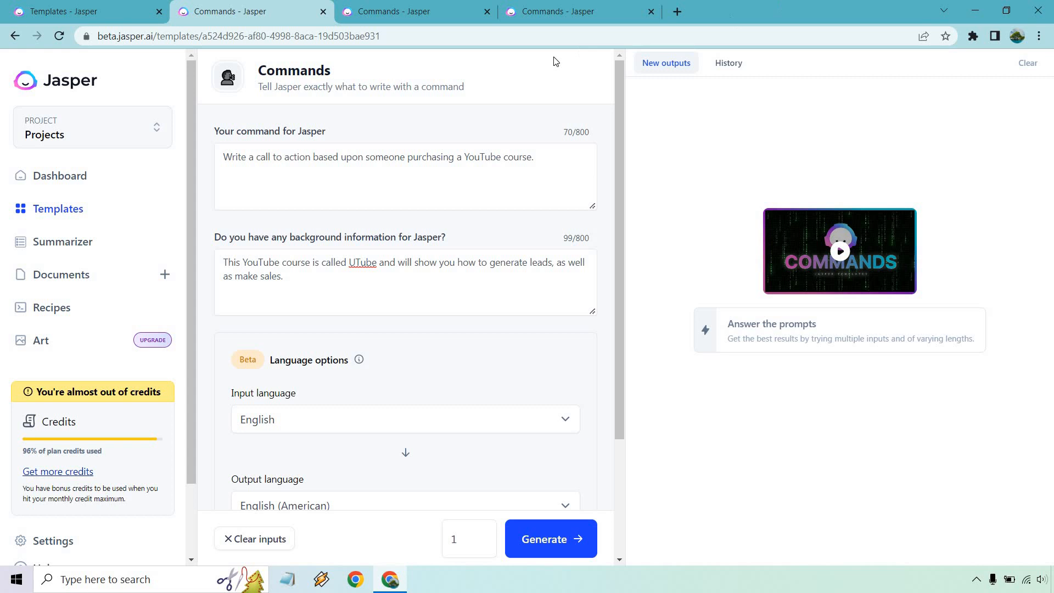
mouse_move(528, 119)
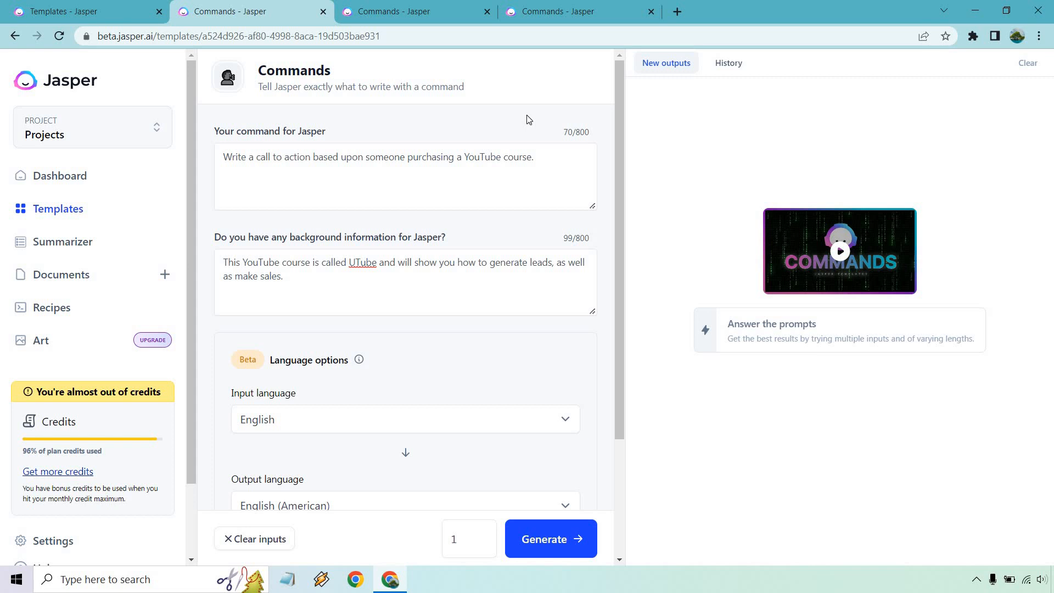
mouse_move(297, 290)
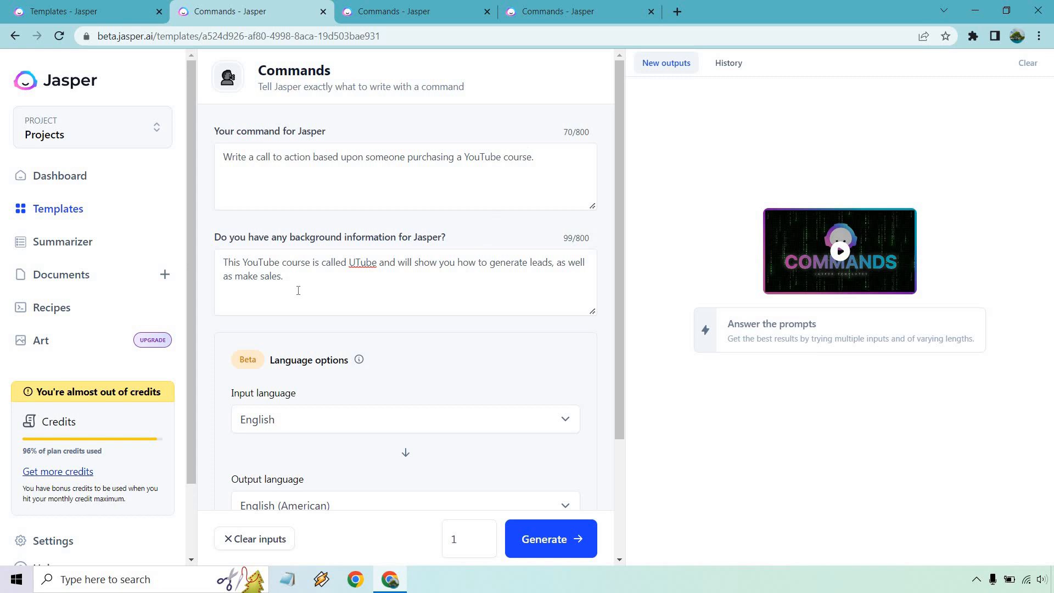
mouse_move(273, 224)
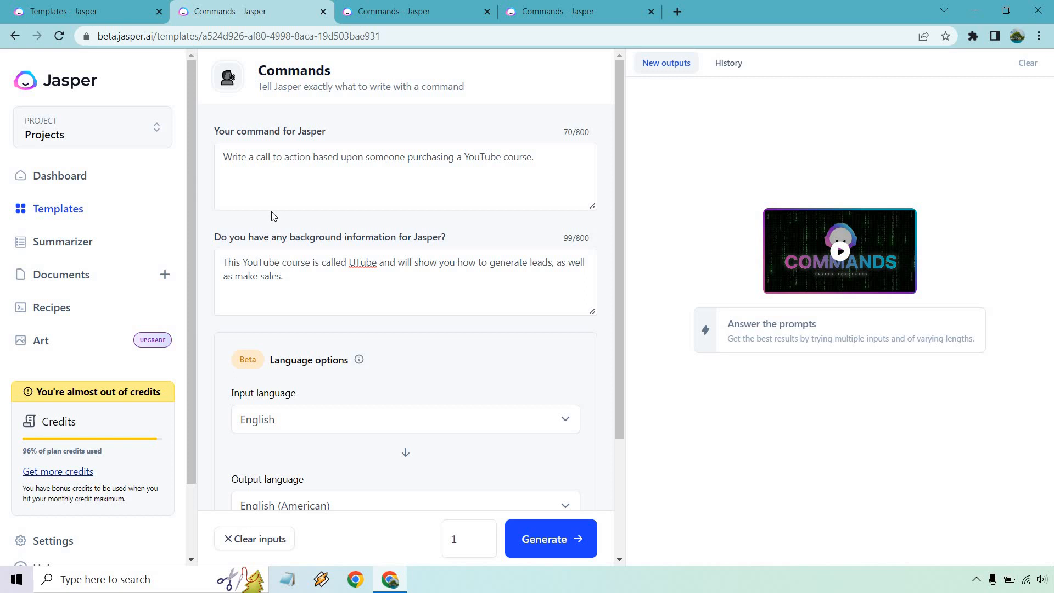
mouse_move(461, 129)
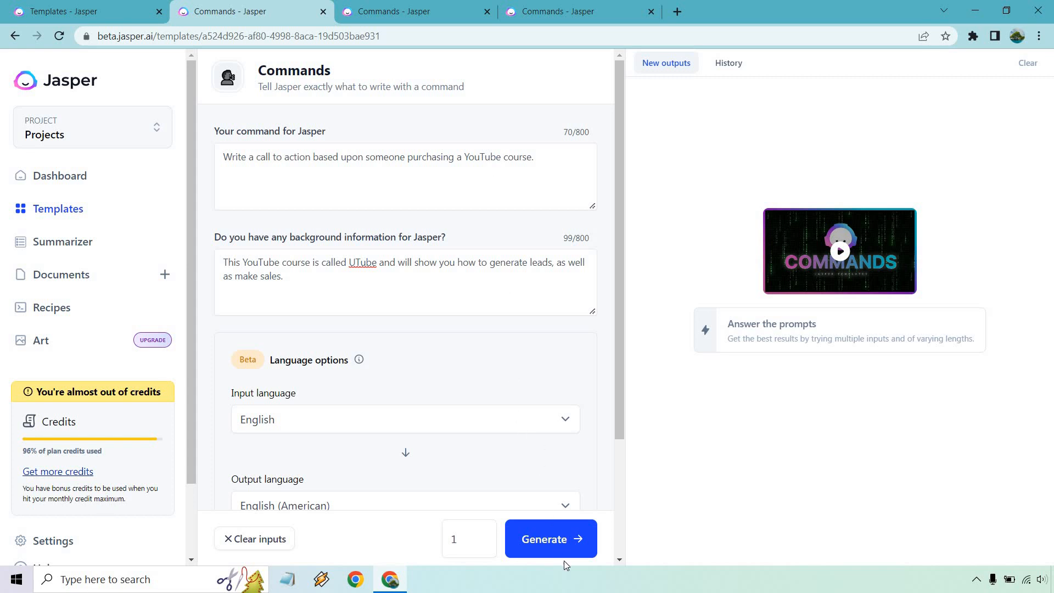
Step: Generate a UTube call-to-action urging readers to sign up and start generating leads today
click(550, 538)
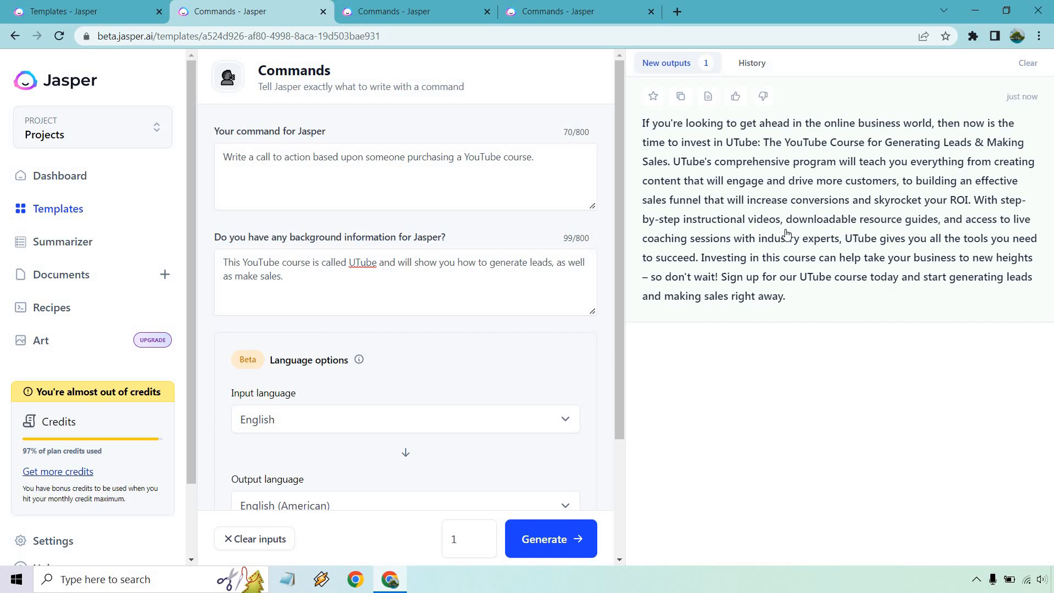
mouse_move(851, 228)
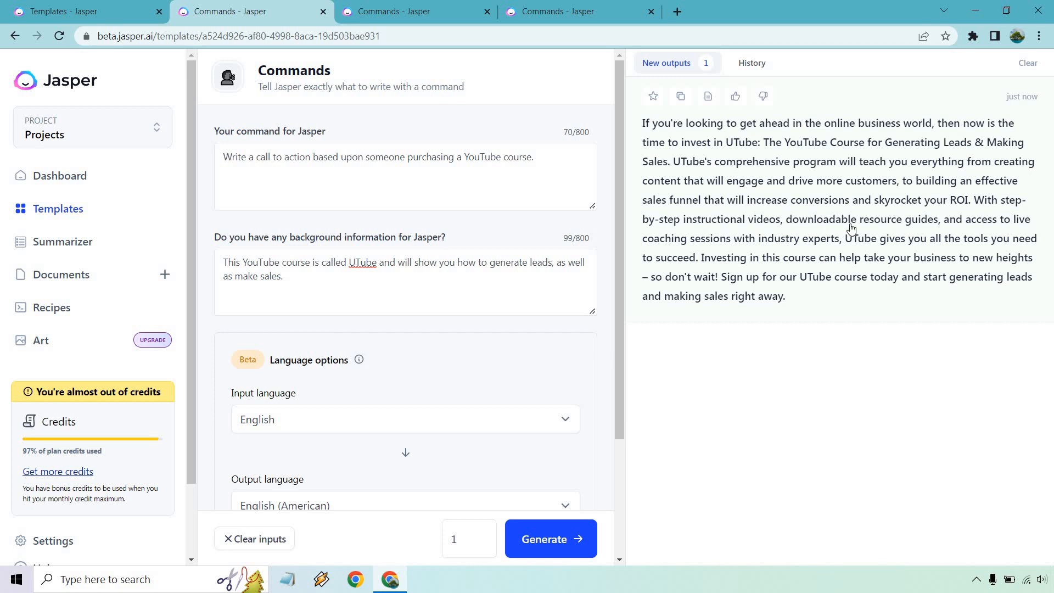
mouse_move(811, 251)
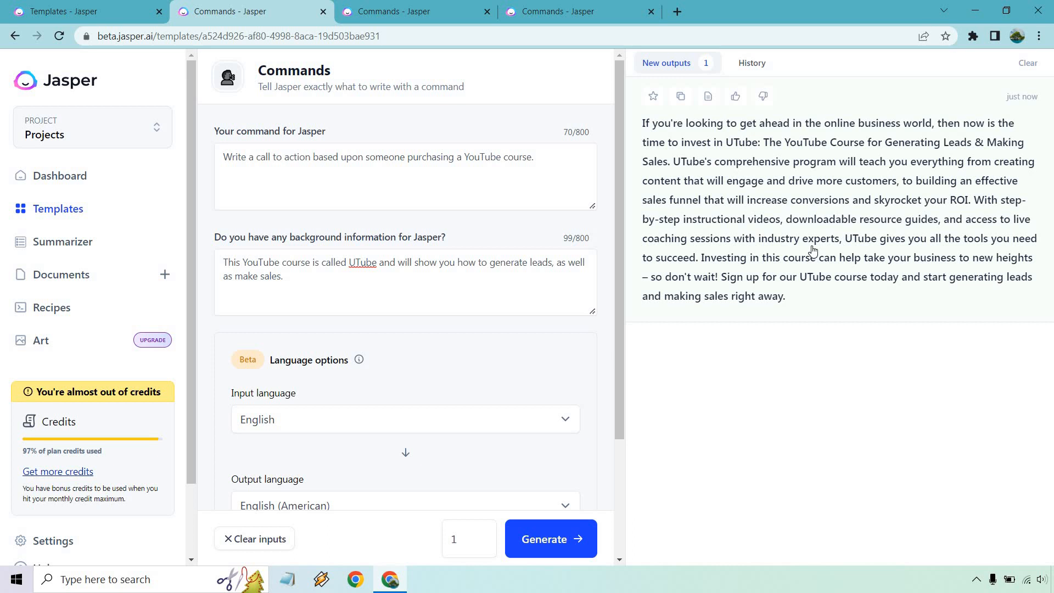
mouse_move(835, 467)
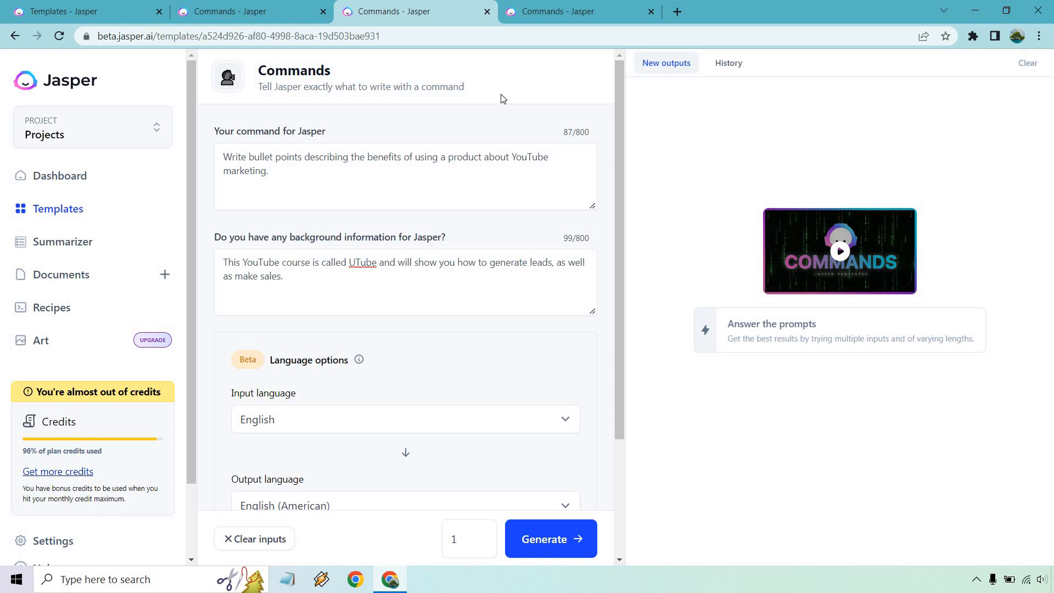
Step: Generate benefit bullet points for the YouTube marketing product from the second command
click(550, 538)
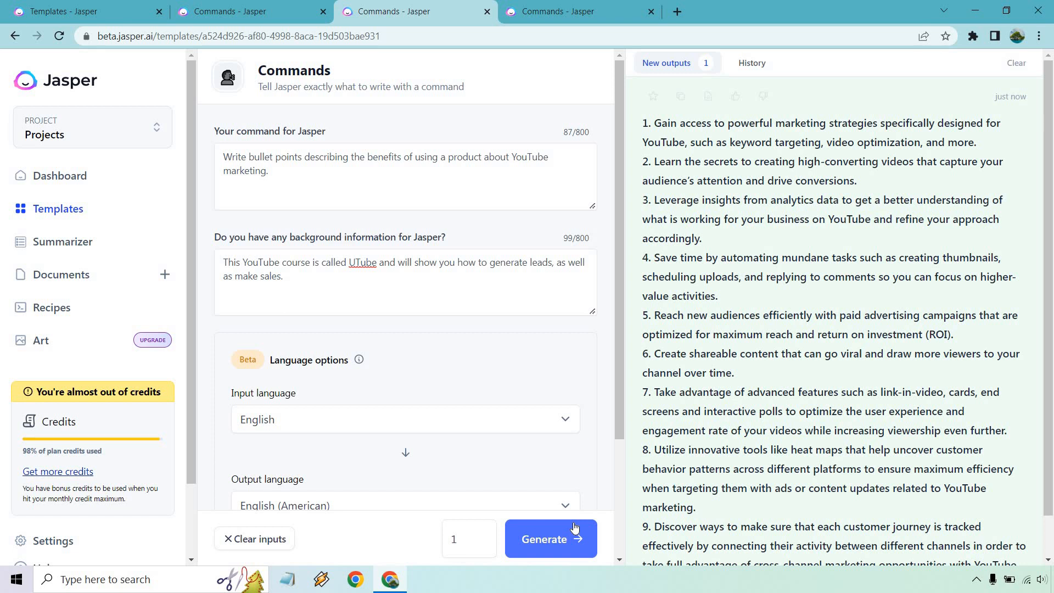
mouse_move(613, 142)
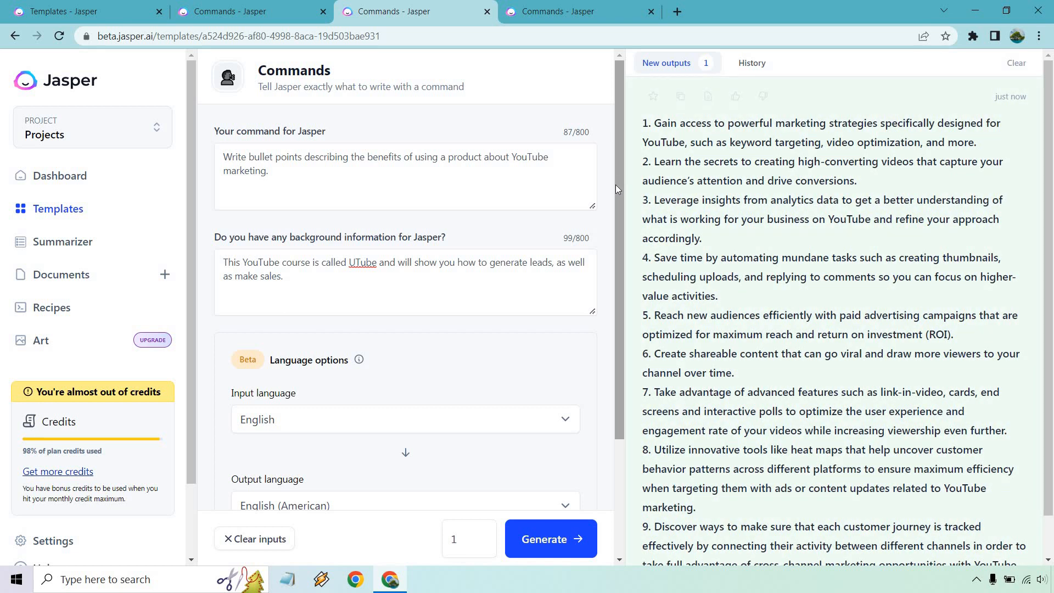
mouse_move(616, 222)
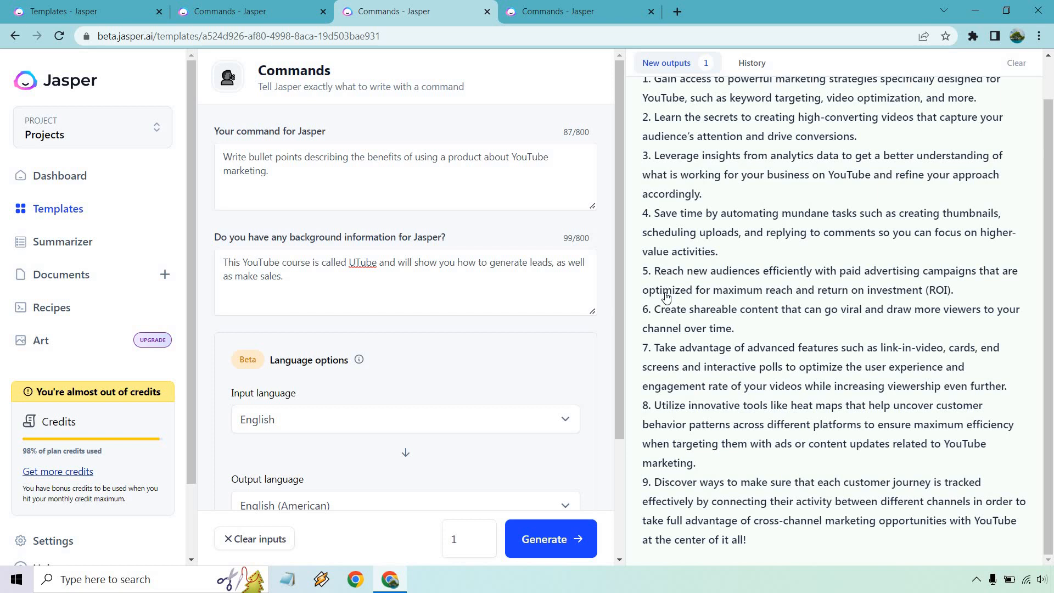
mouse_move(763, 325)
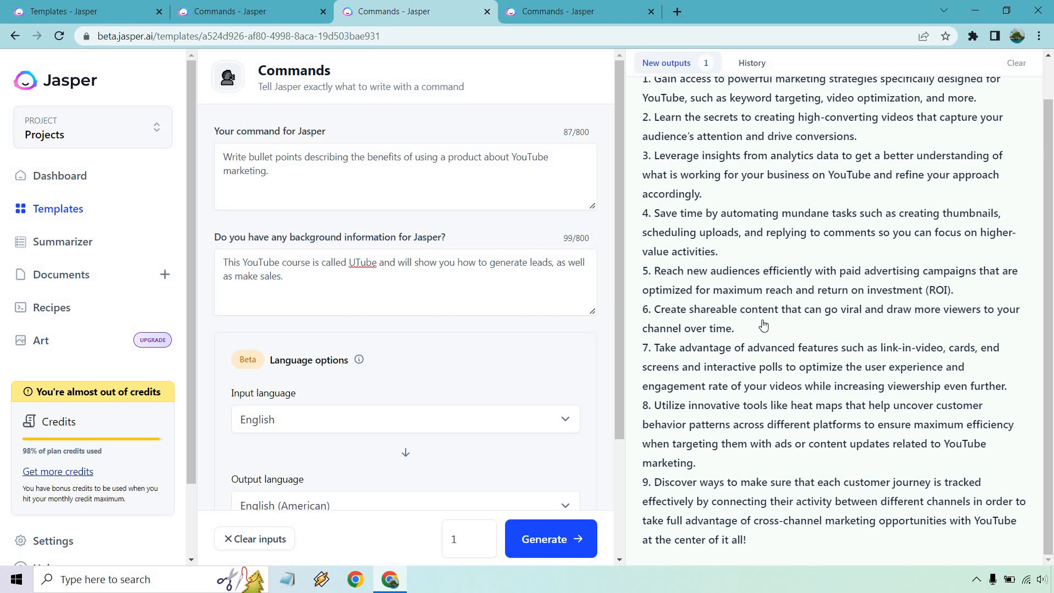
mouse_move(783, 334)
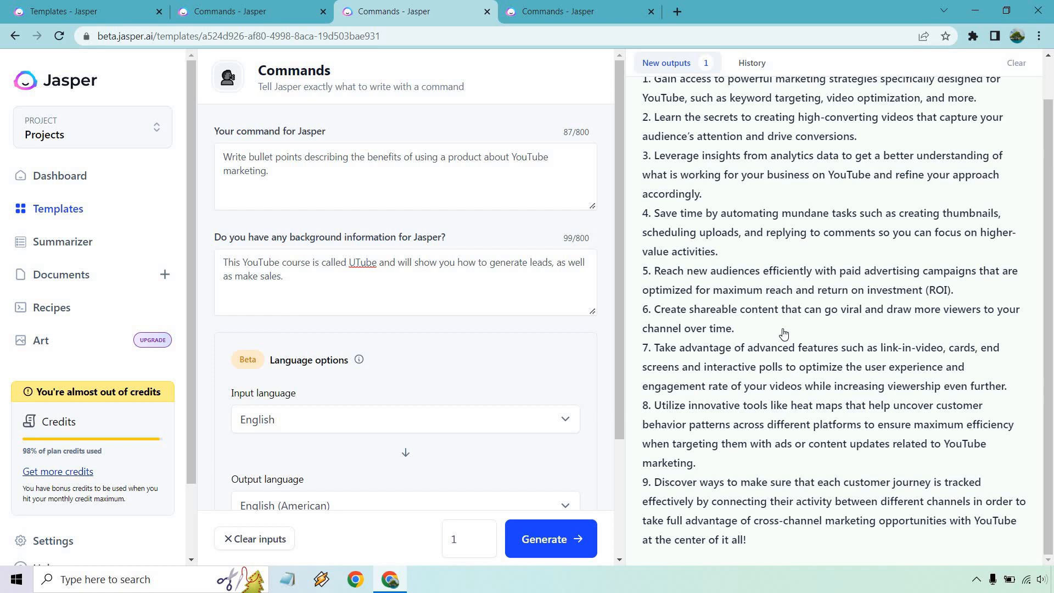
mouse_move(779, 419)
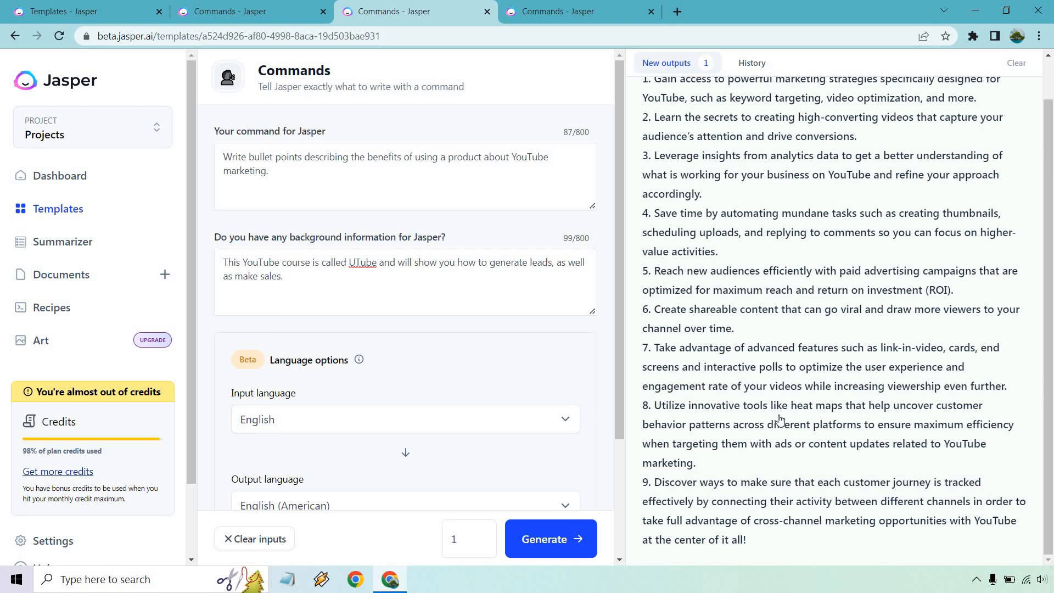
mouse_move(776, 458)
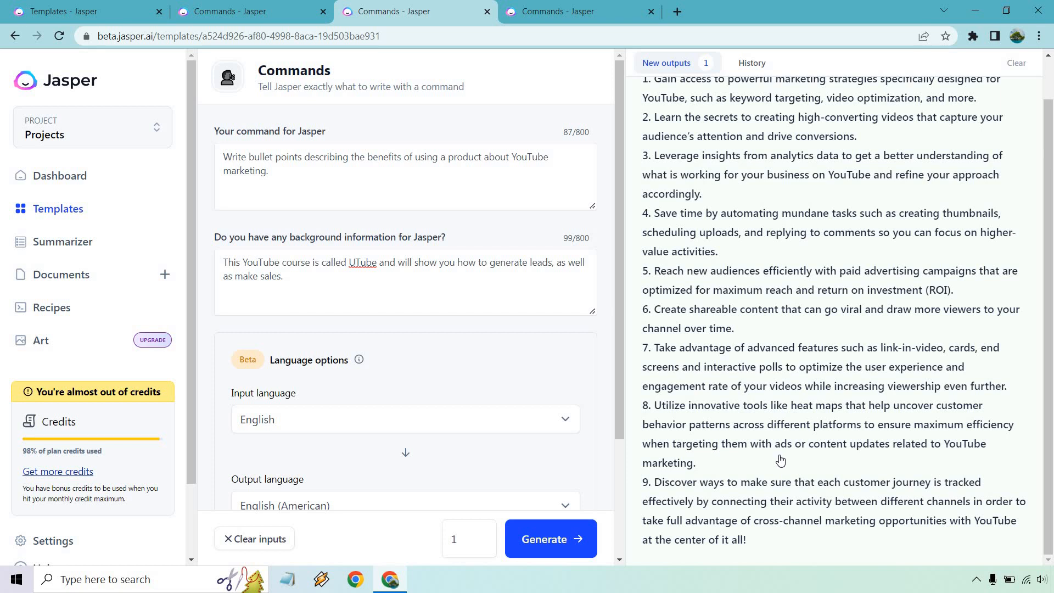
Step: Scroll through the nine-point UTube benefits list, ending with tracking customer journeys
scroll(up, 3)
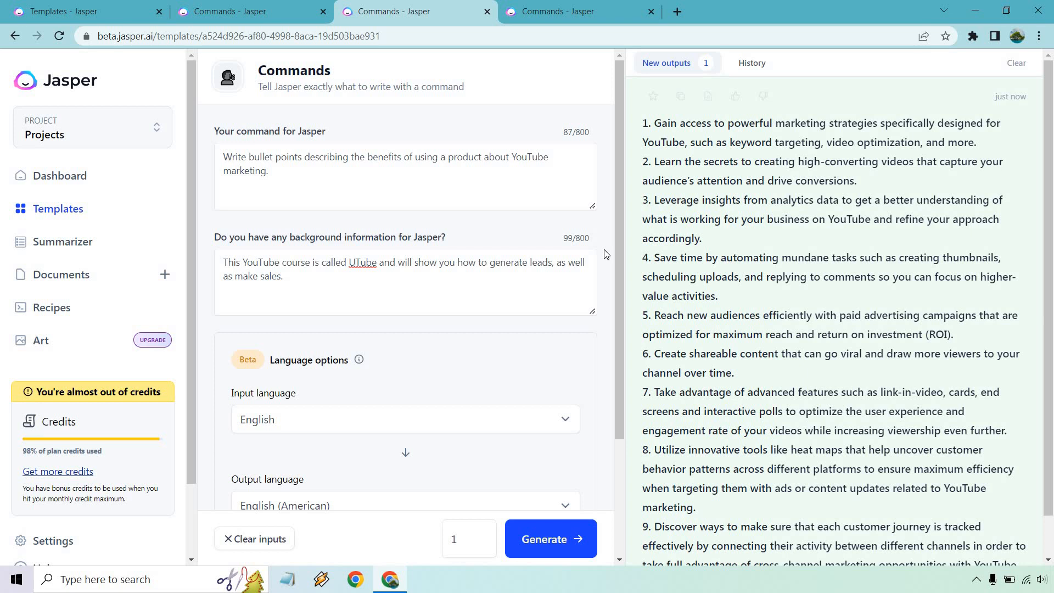
mouse_move(609, 135)
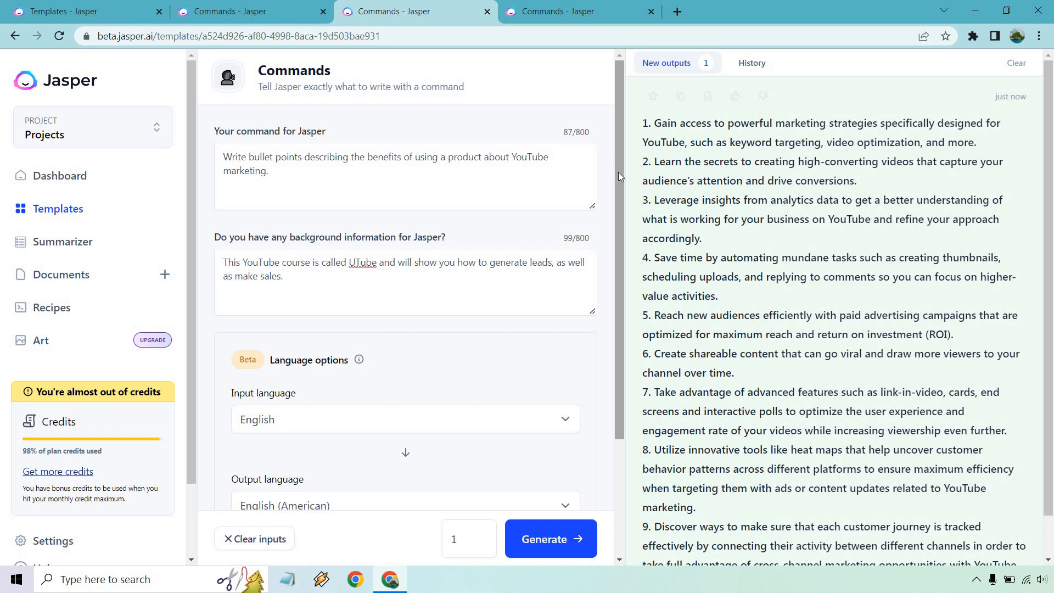
mouse_move(612, 176)
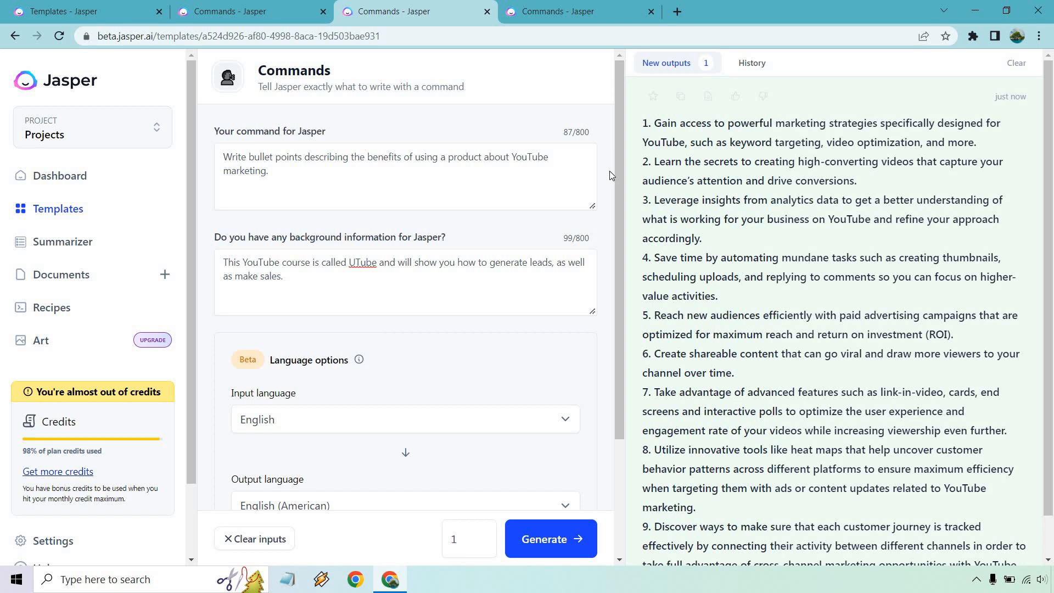
mouse_move(605, 217)
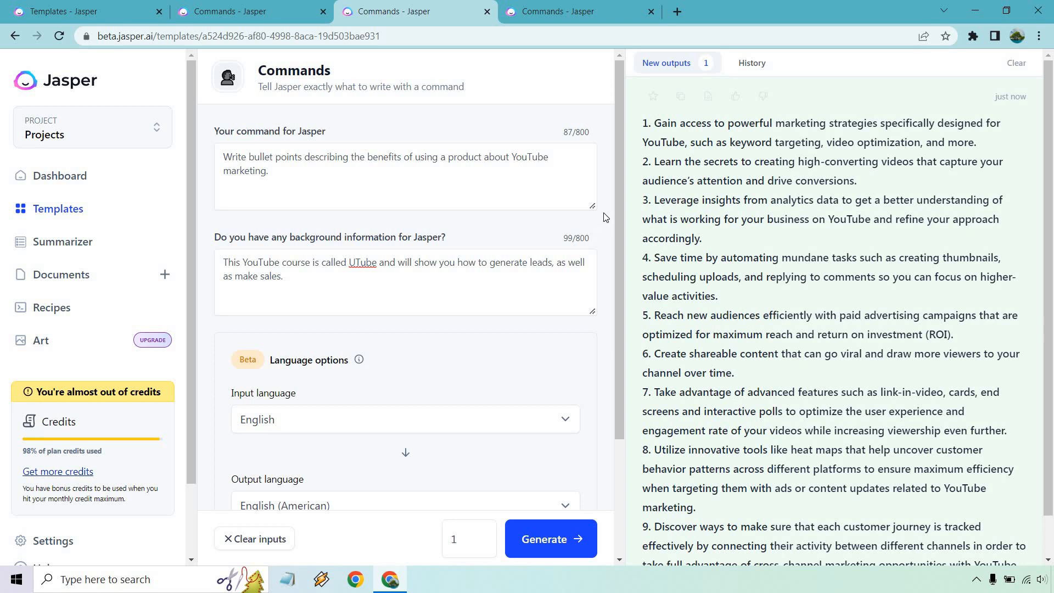
mouse_move(613, 261)
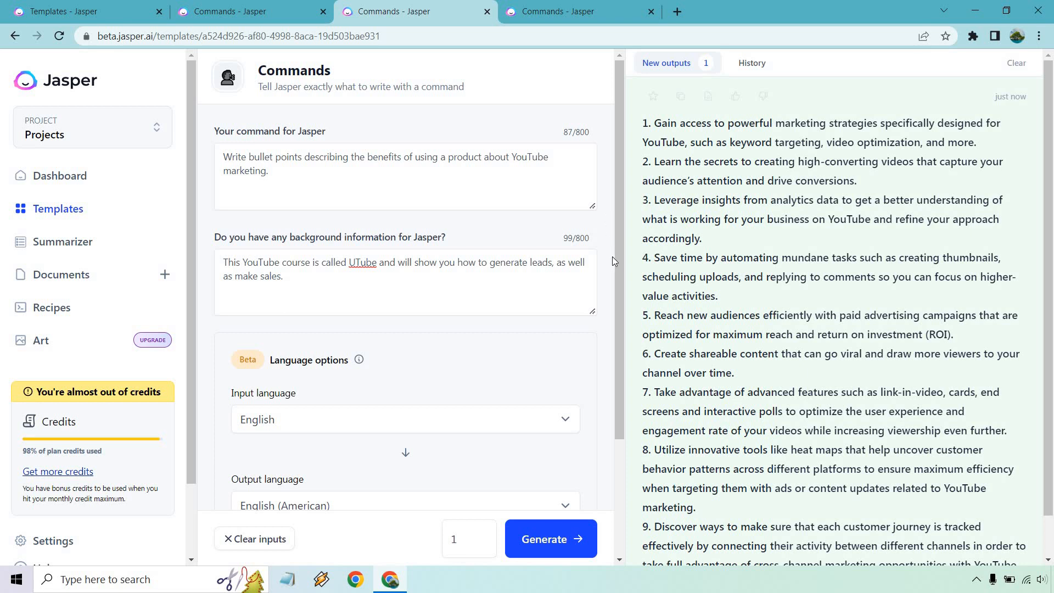
mouse_move(603, 261)
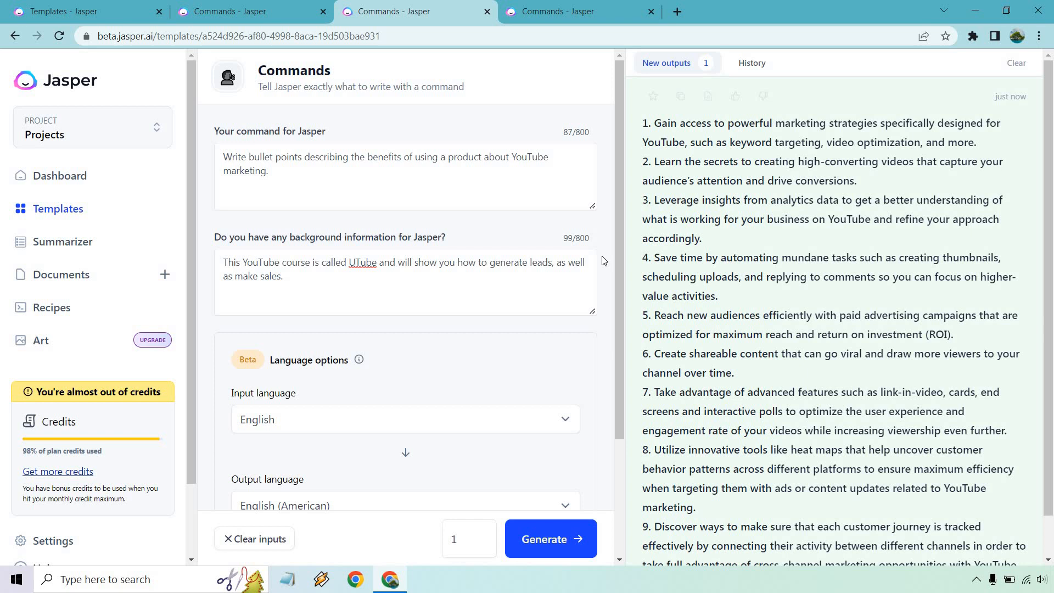
mouse_move(611, 334)
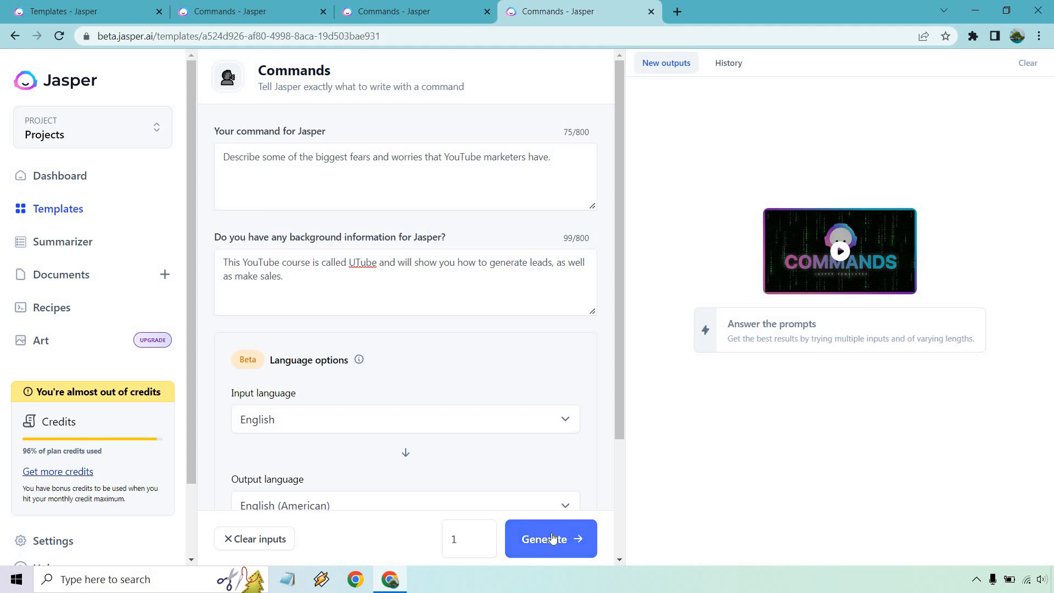
Step: Generate a paragraph on YouTube marketers' fears, from content ideas to copyright concerns
click(549, 538)
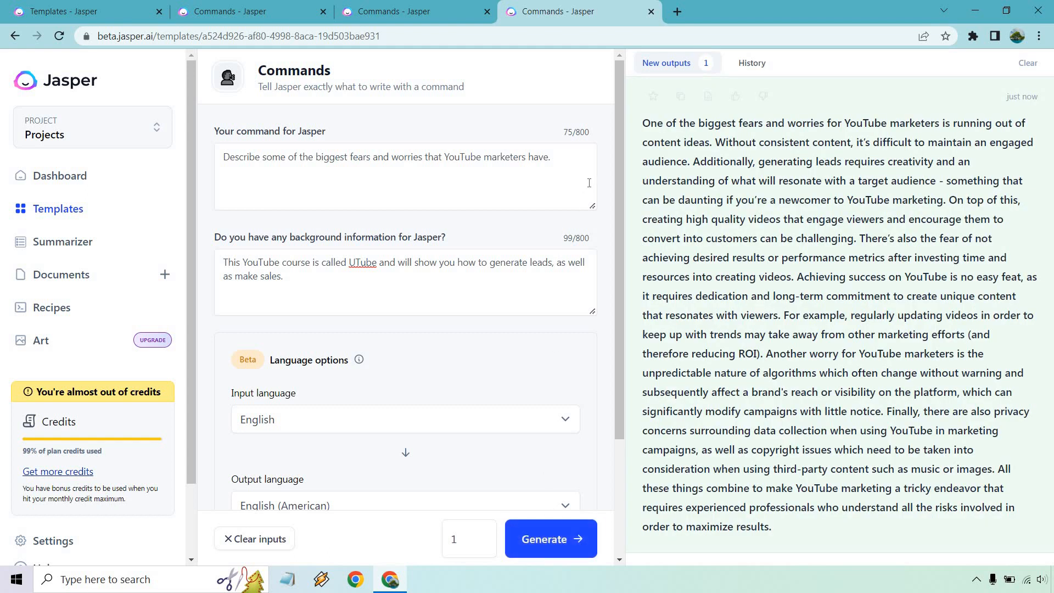
mouse_move(596, 146)
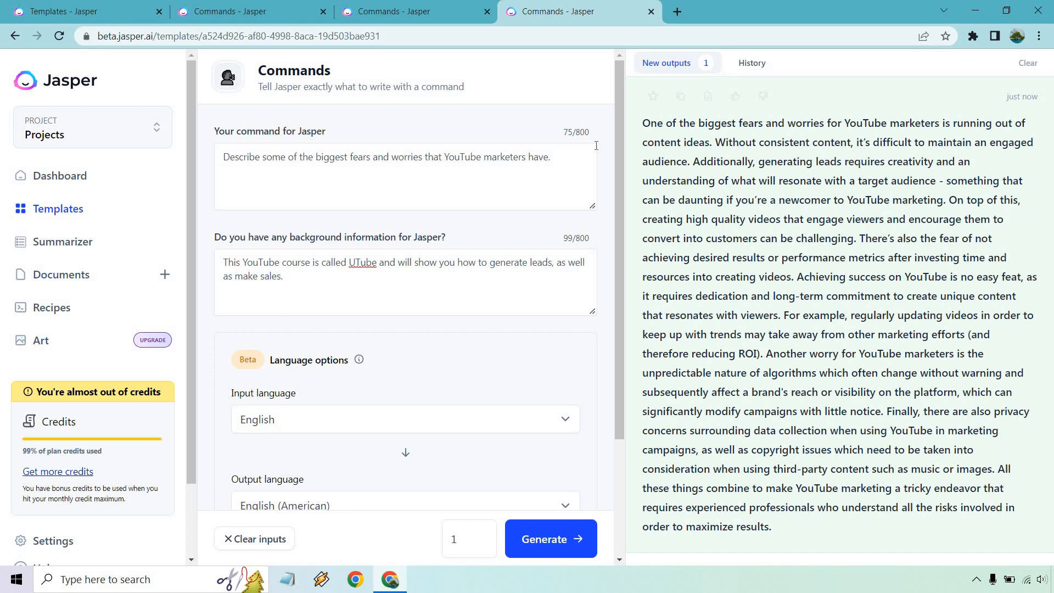
mouse_move(605, 149)
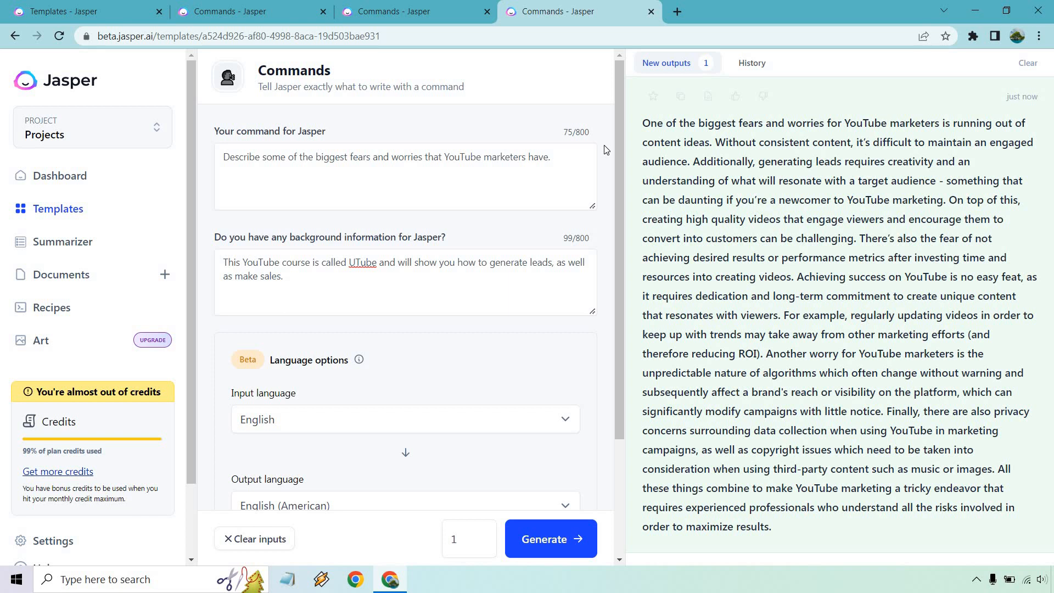
mouse_move(607, 159)
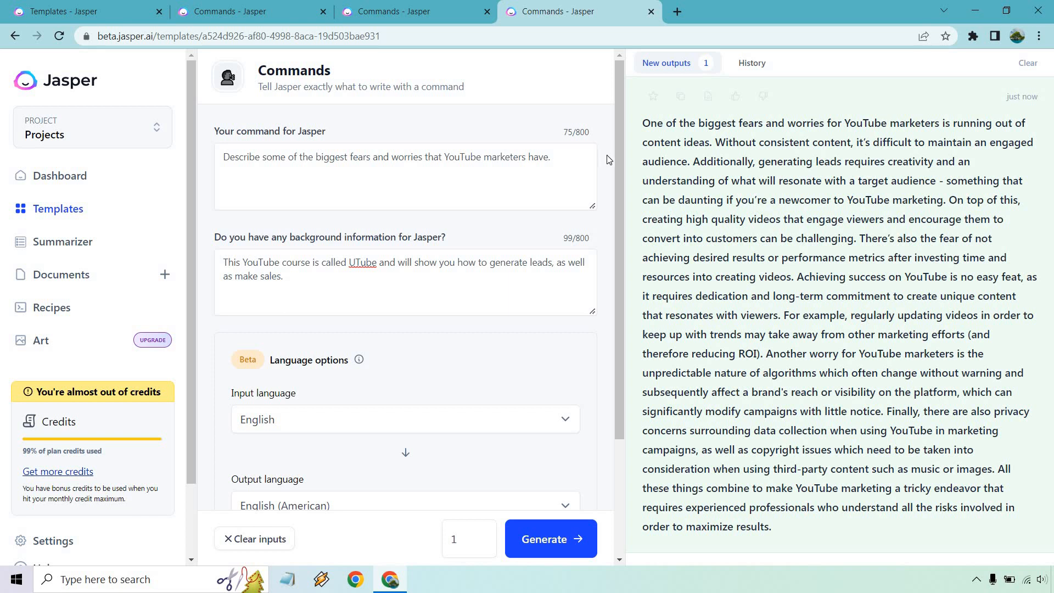
mouse_move(609, 166)
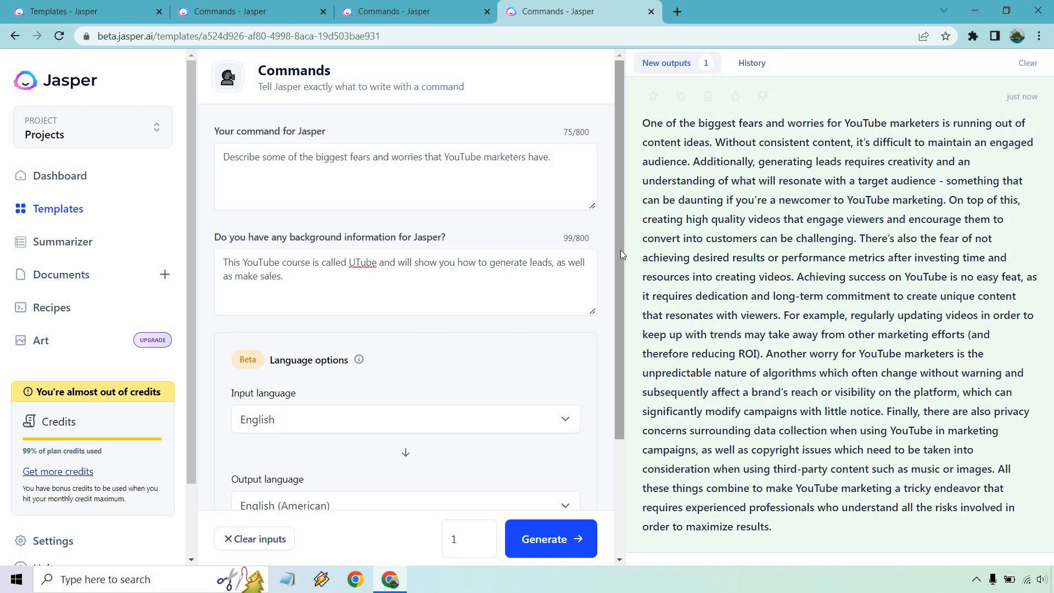
mouse_move(616, 258)
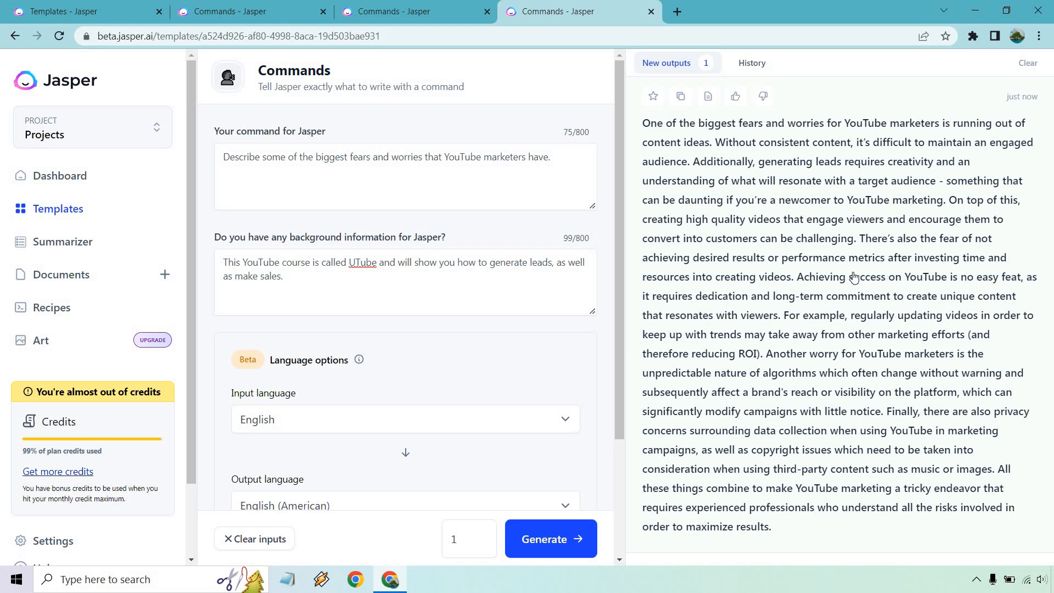
mouse_move(842, 317)
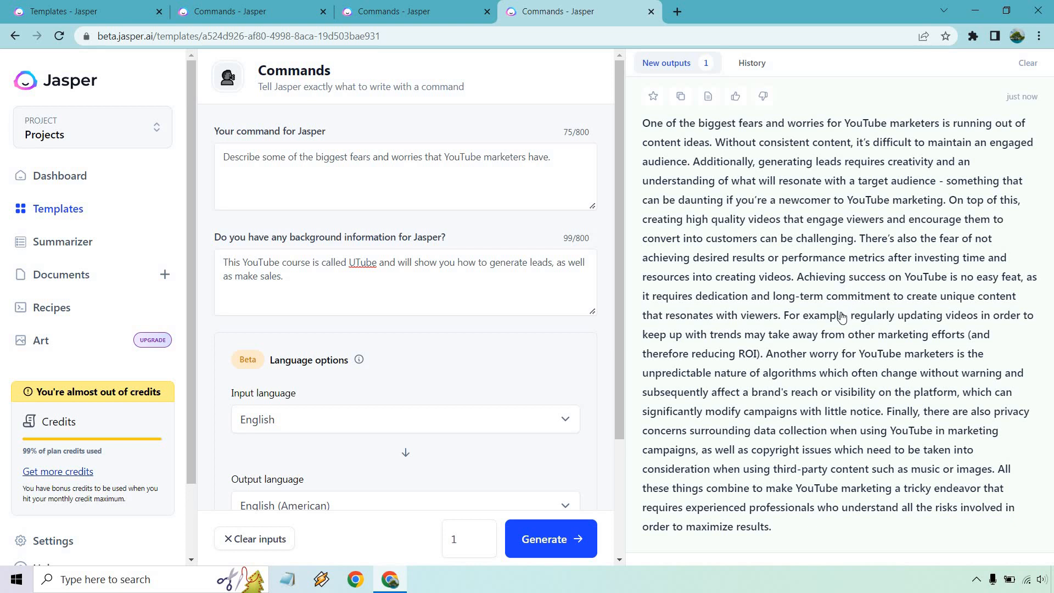
mouse_move(925, 363)
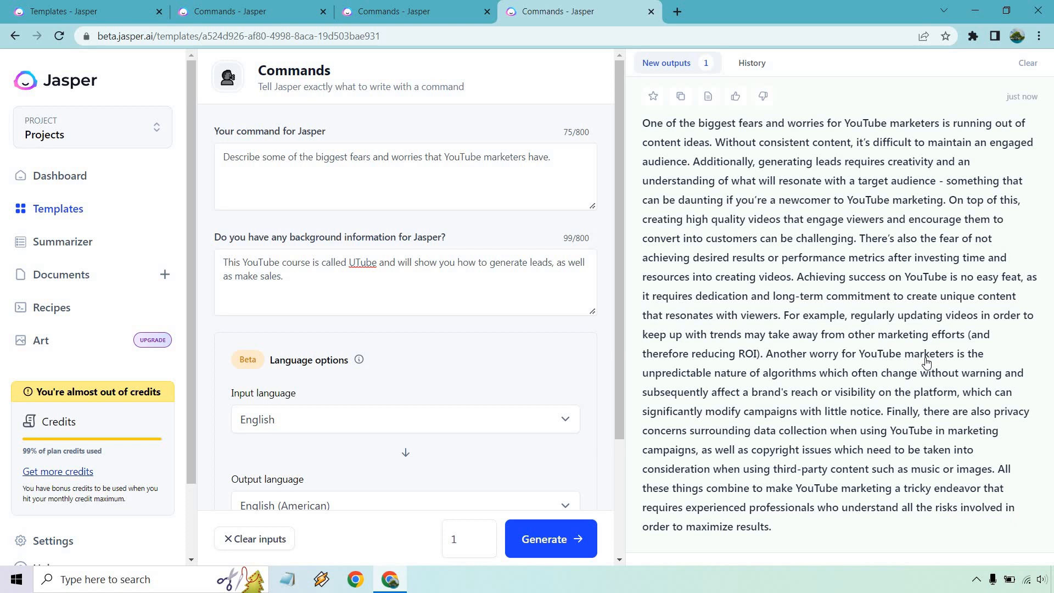
mouse_move(942, 362)
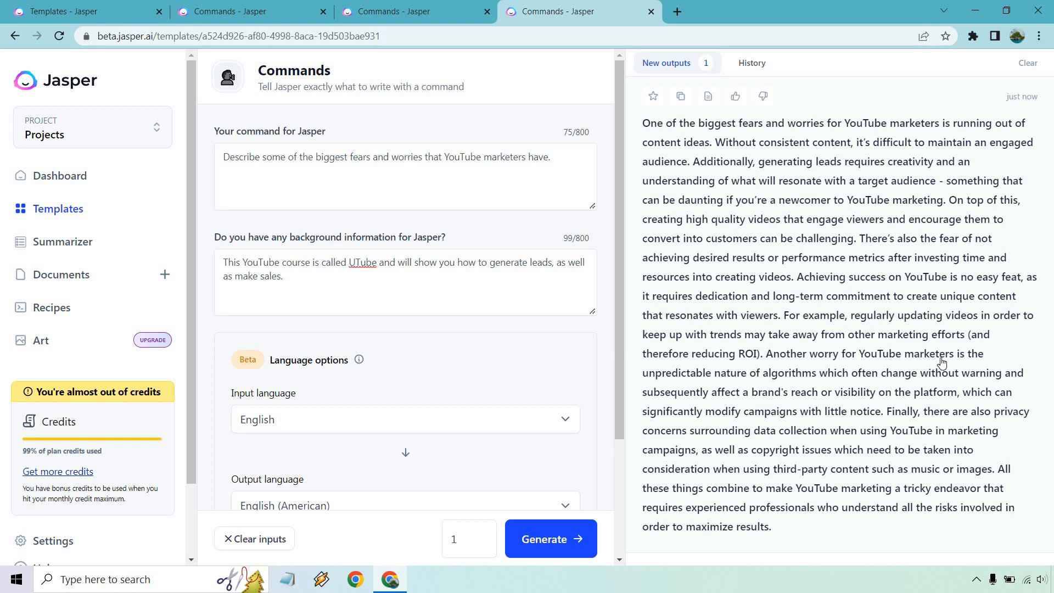
mouse_move(1020, 341)
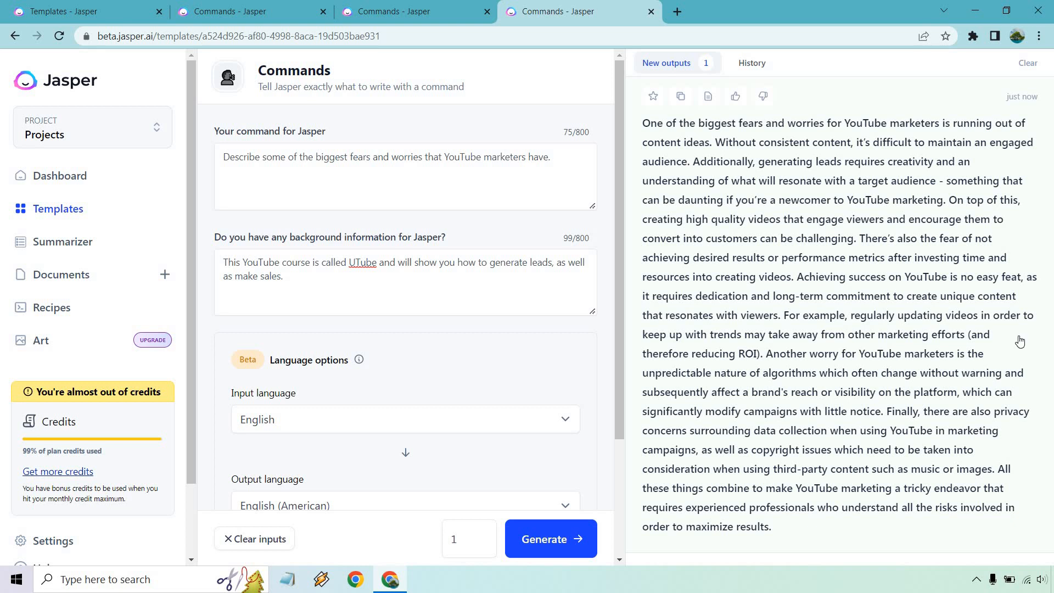
mouse_move(995, 392)
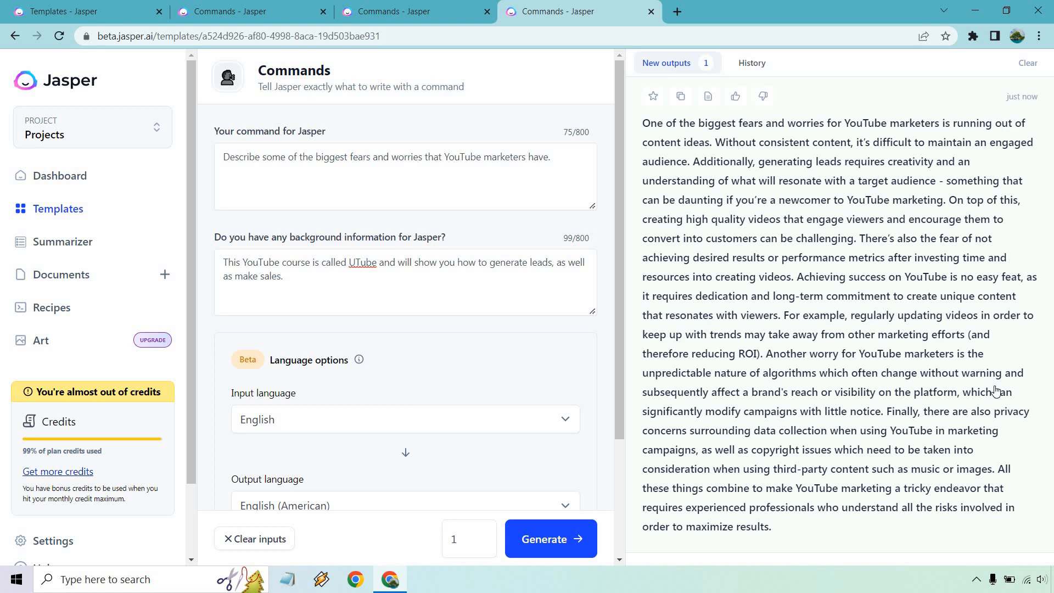
mouse_move(940, 343)
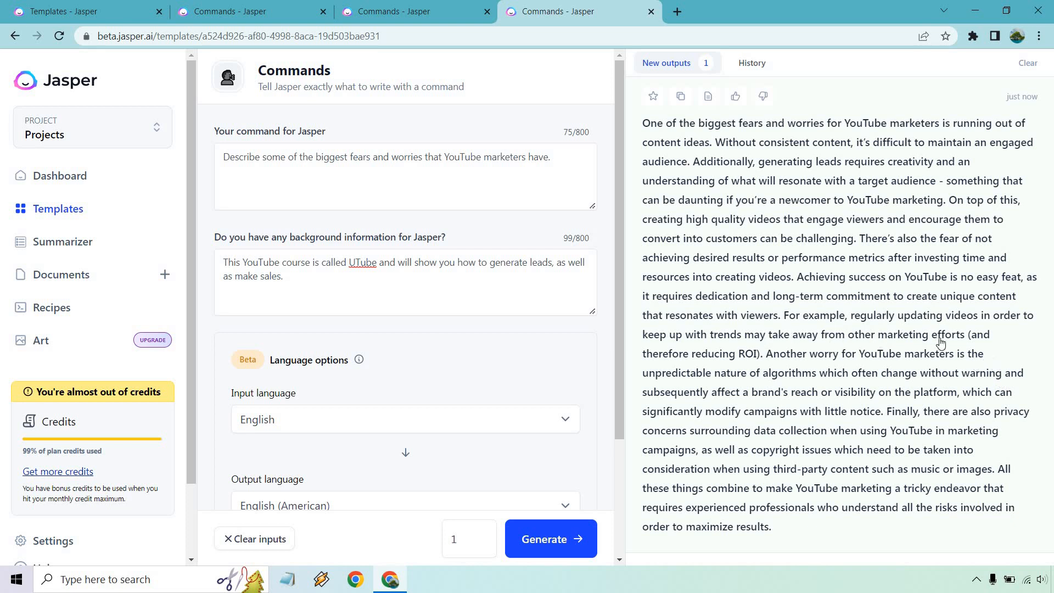